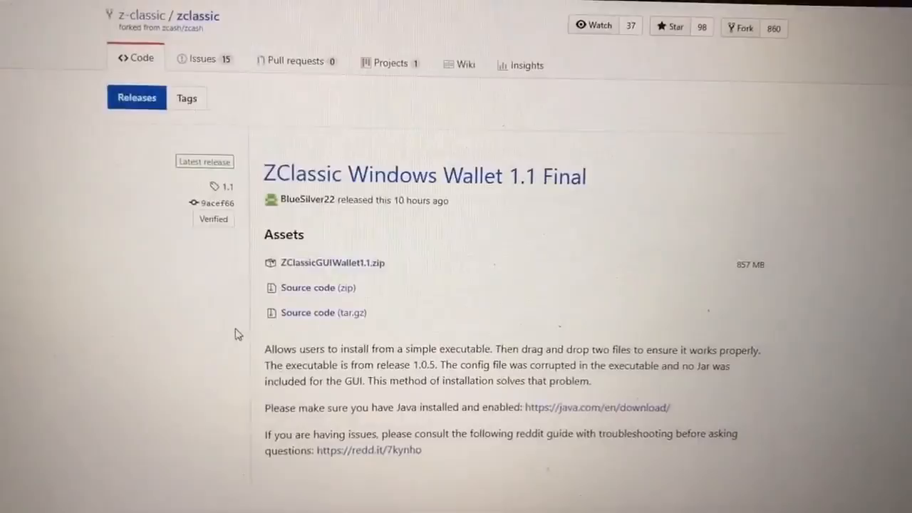
Scroll through the ZClassic Windows Wallet 1.1 Final release notes on GitHub
{"action": "scroll", "scroll_direction": "up", "scroll_amount": 3}
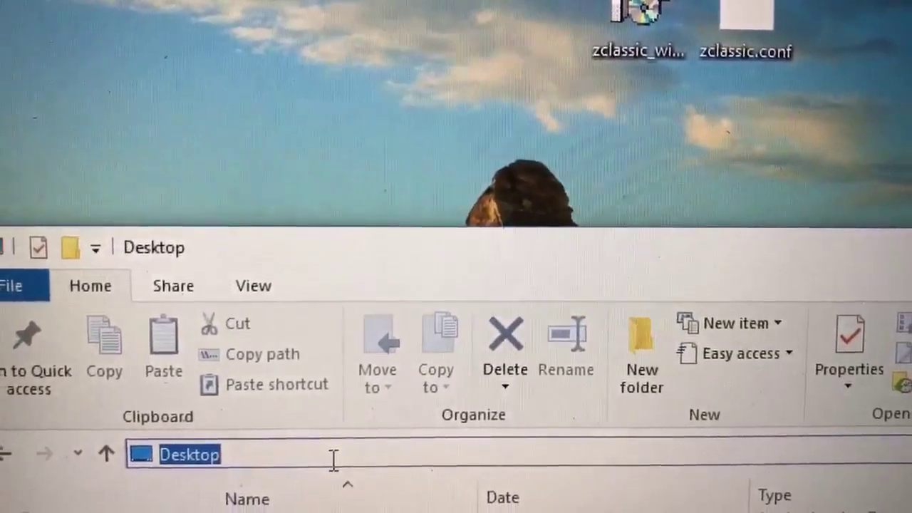
Enter '%appdata%' in the File Explorer address bar to reach AppData\Roaming
{"action": "type", "text": "%a"}
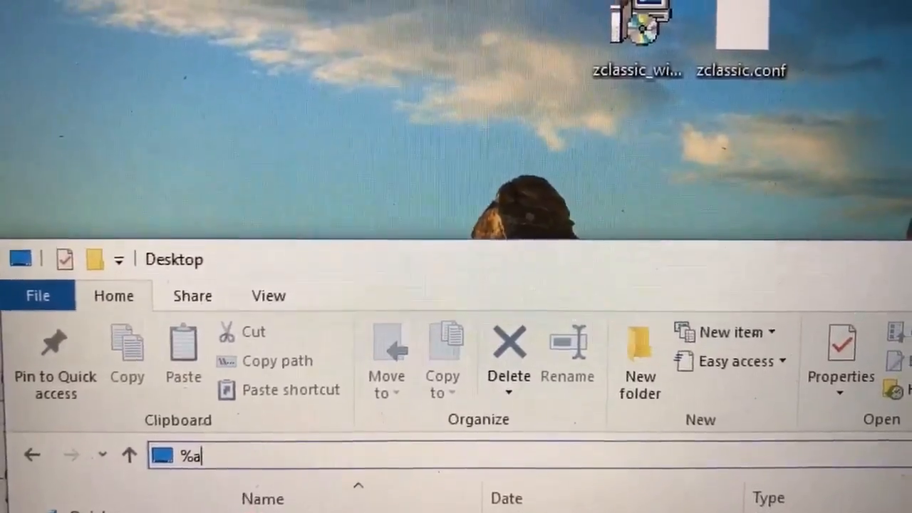
{"action": "type", "text": "ppdat"}
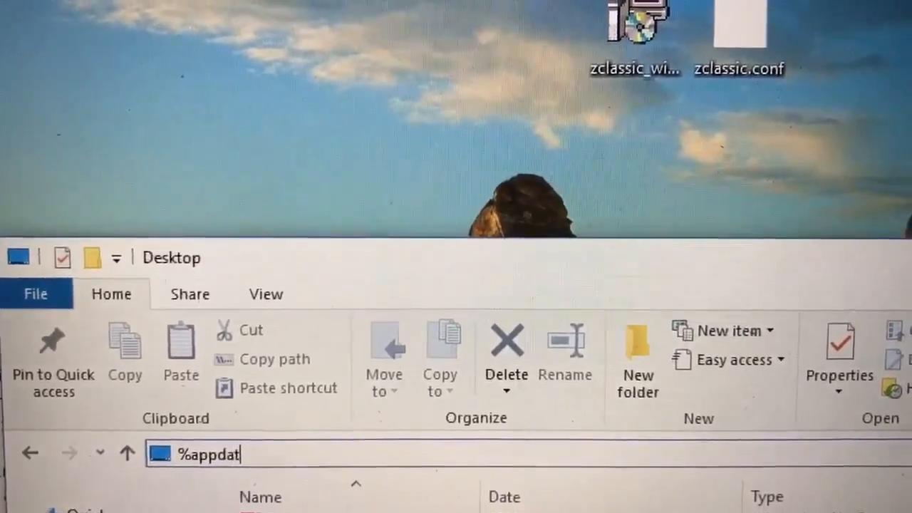
{"action": "type", "text": "a"}
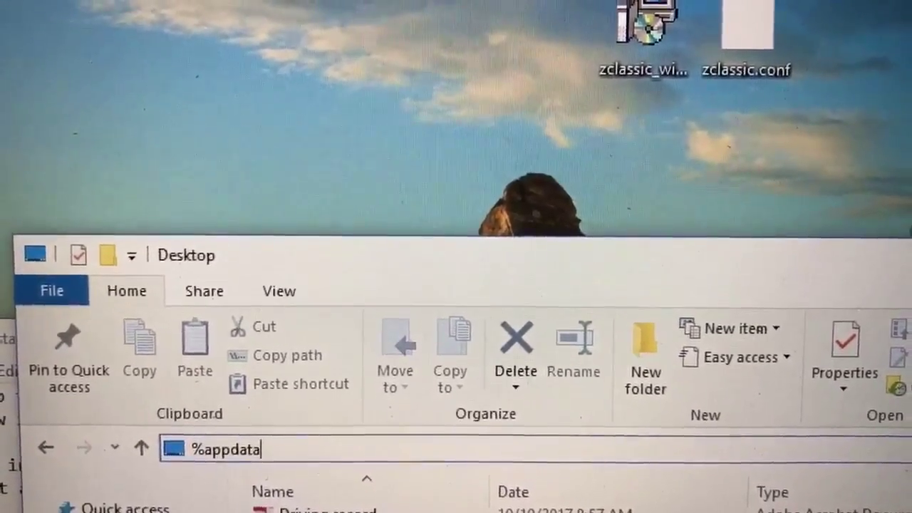
{"action": "type", "text": "%"}
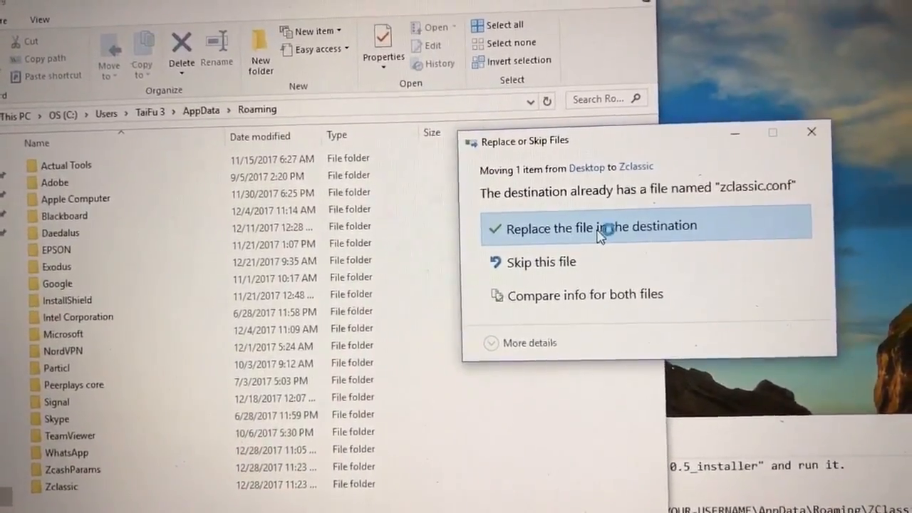
Replace the existing zclassic.conf in the Zclassic folder with the Desktop copy
{"action": "left_click", "coordinate": [588, 226]}
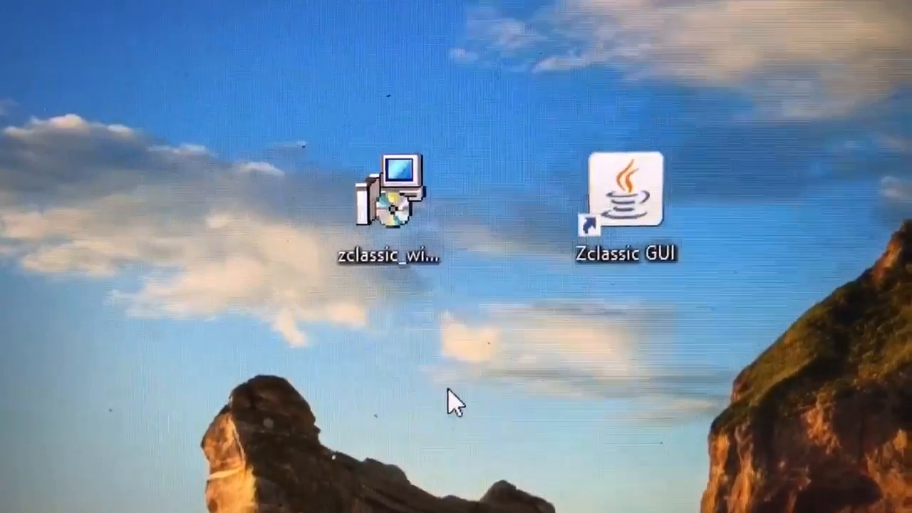
Click the desktop beside the Zclassic GUI shortcut and zclassic installer icon
{"action": "left_click", "coordinate": [614, 199]}
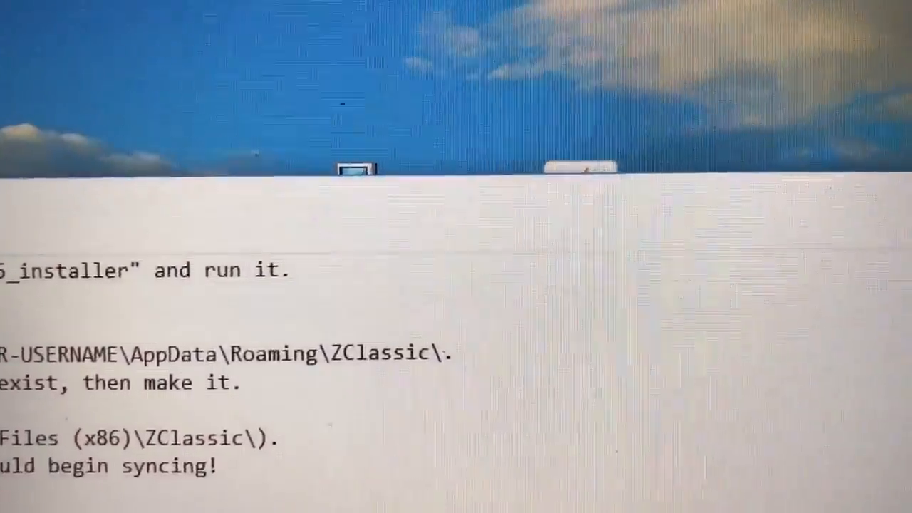
{"action": "scroll", "scroll_direction": "down", "scroll_amount": 3}
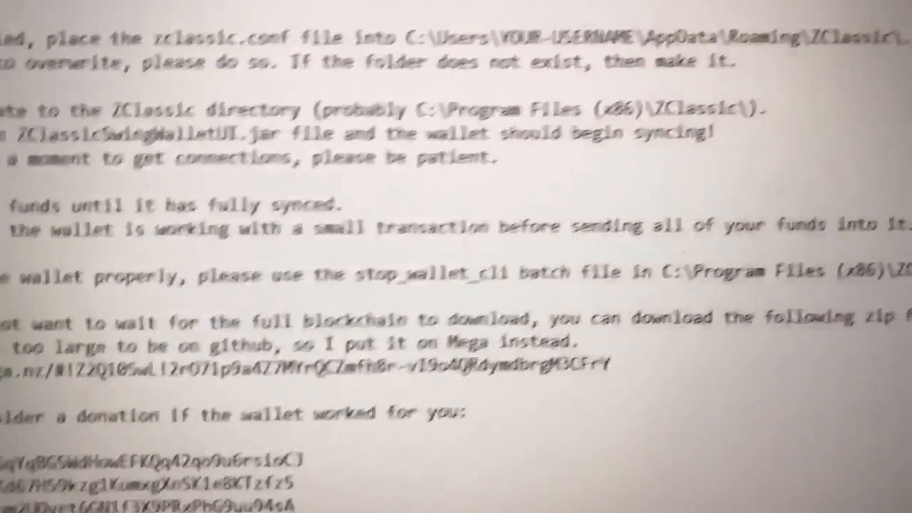